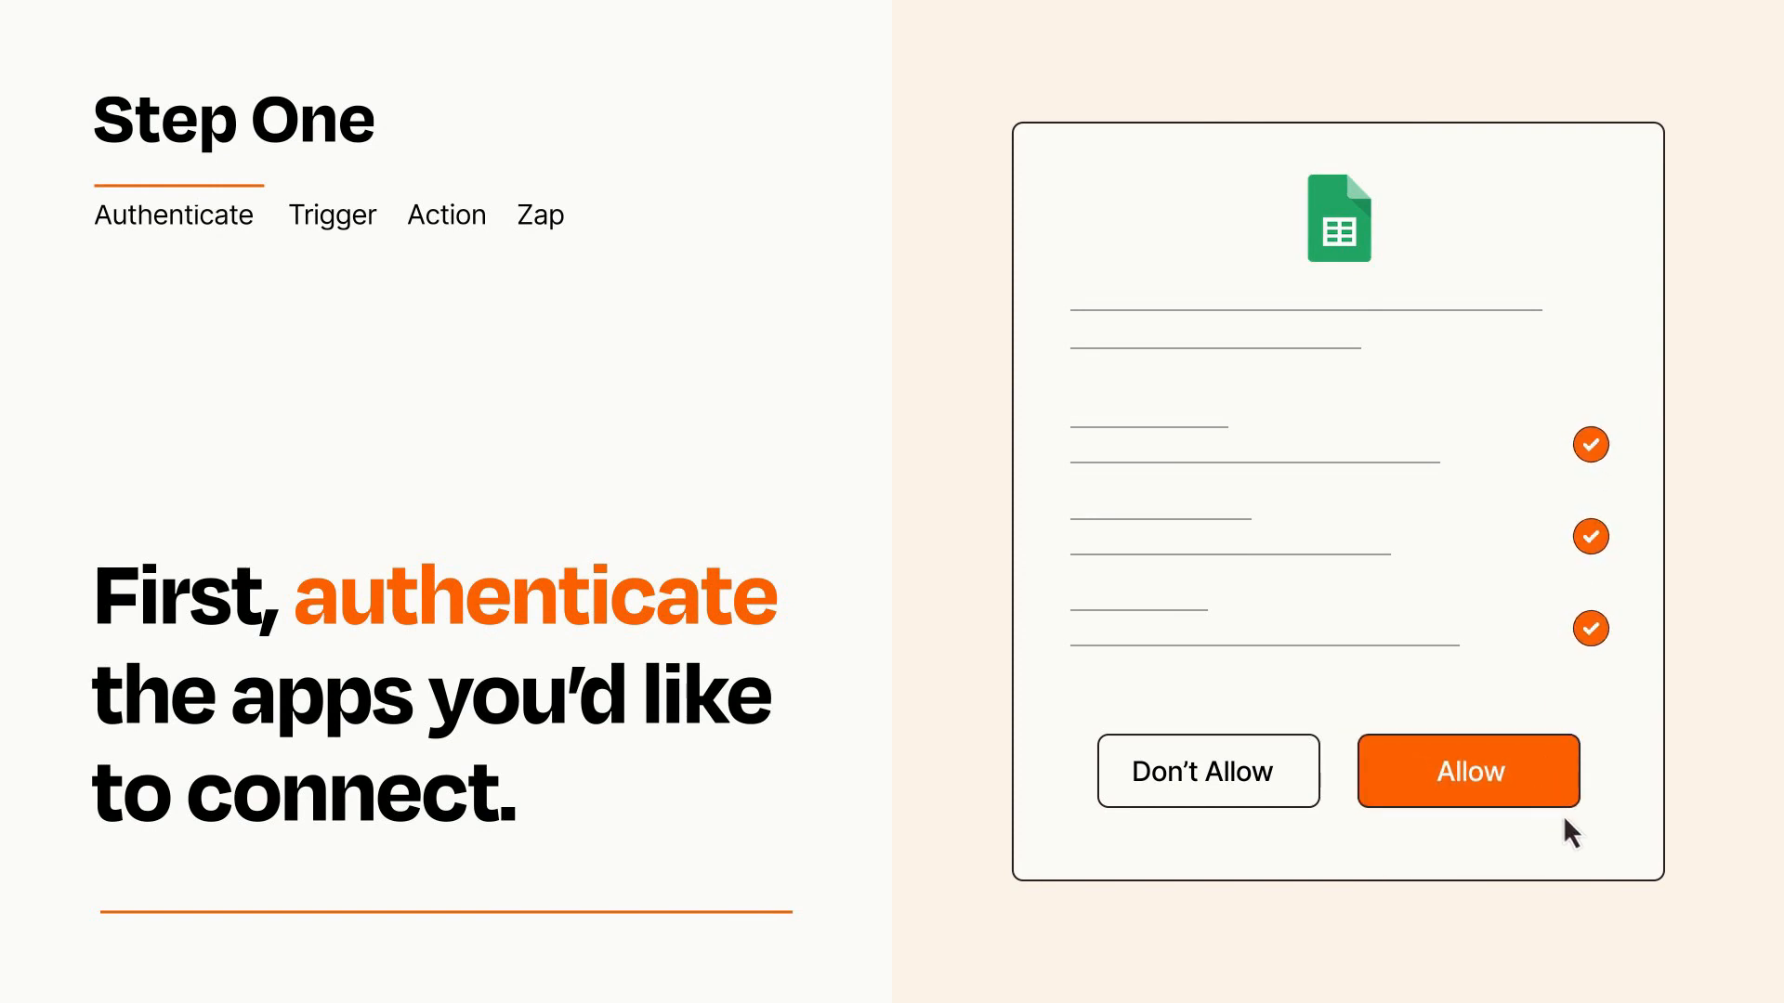
Allow Google Sheets the access Zapier requests.
{"action": "left_click", "coordinate": [1468, 770]}
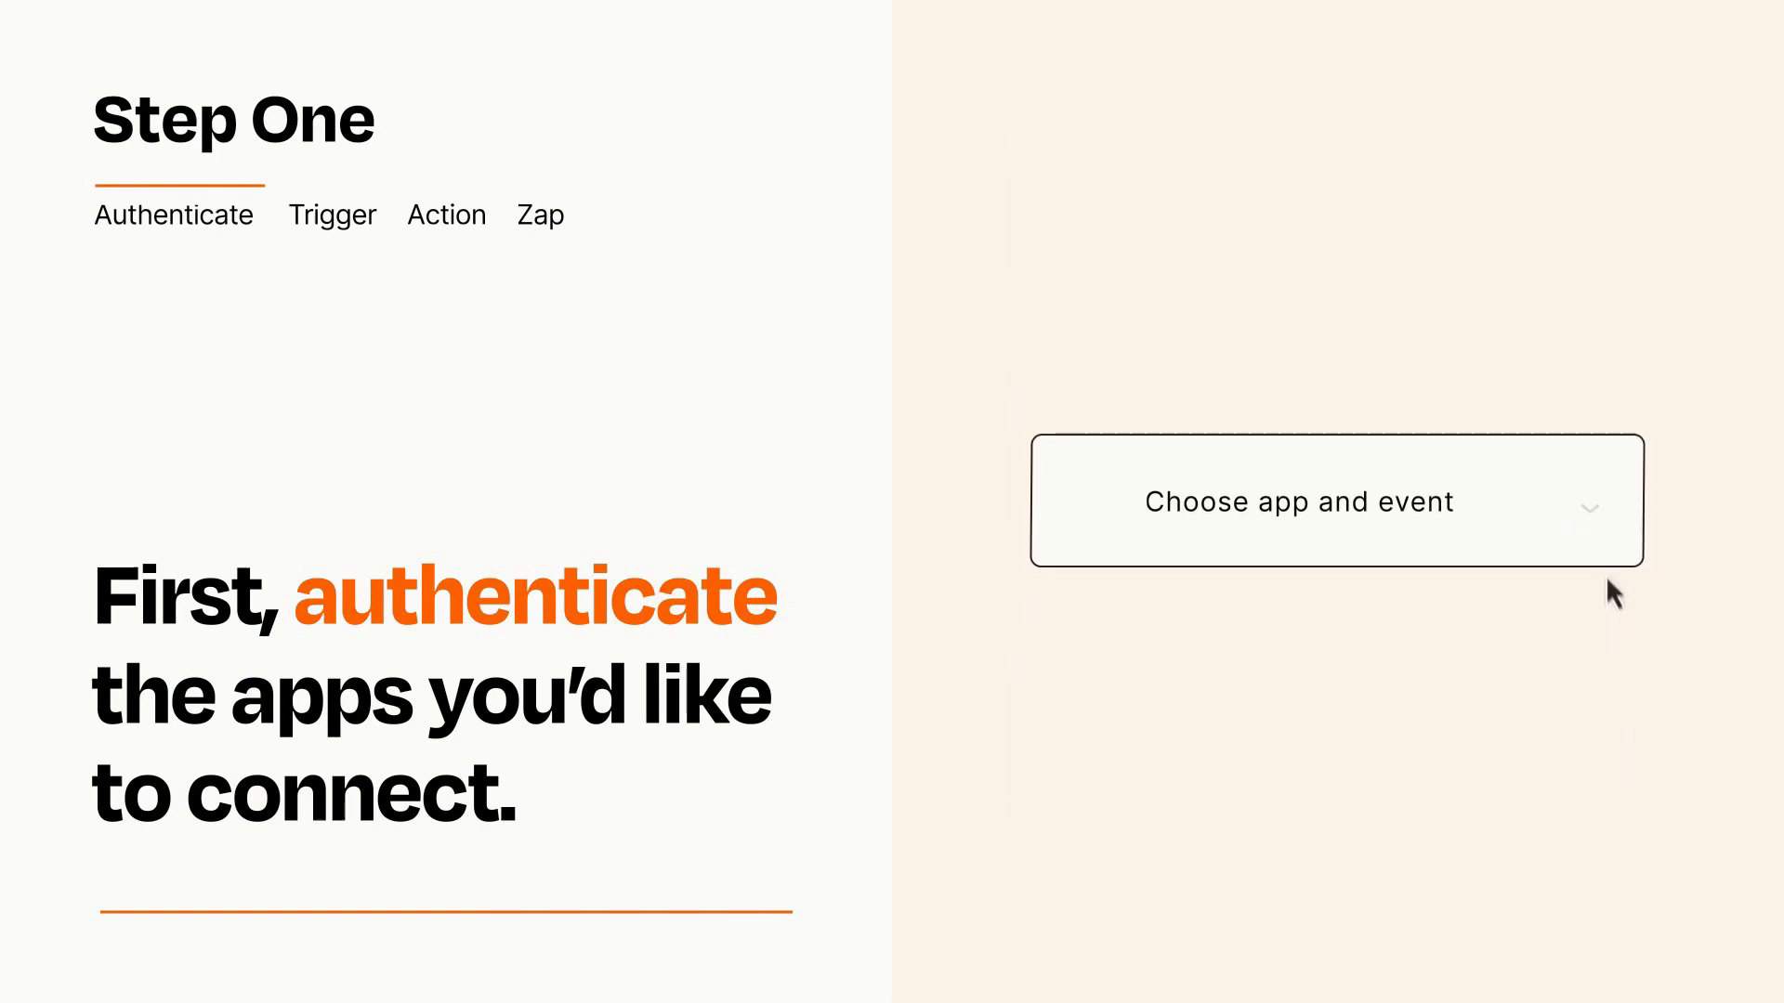
Set the trigger to Xero 'New Sales Invoice' from the app-and-event dropdown.
{"action": "left_click", "coordinate": [1300, 501]}
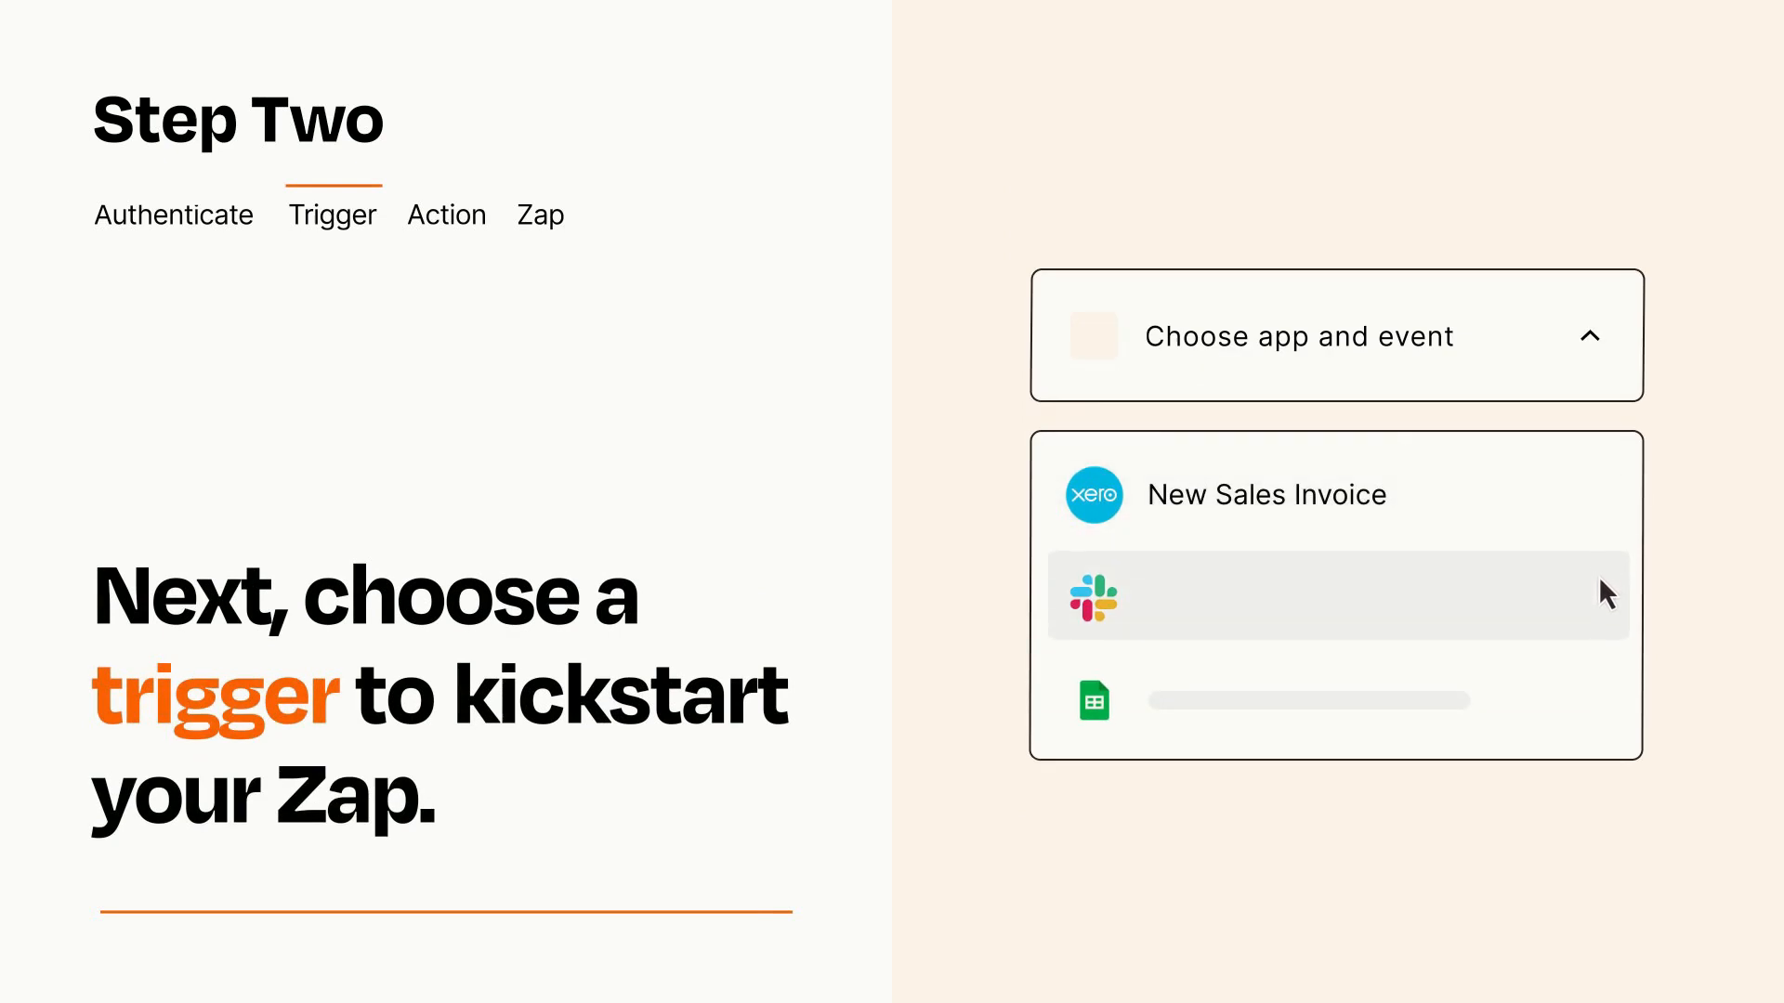
{"action": "mouse_move", "coordinate": [1605, 709]}
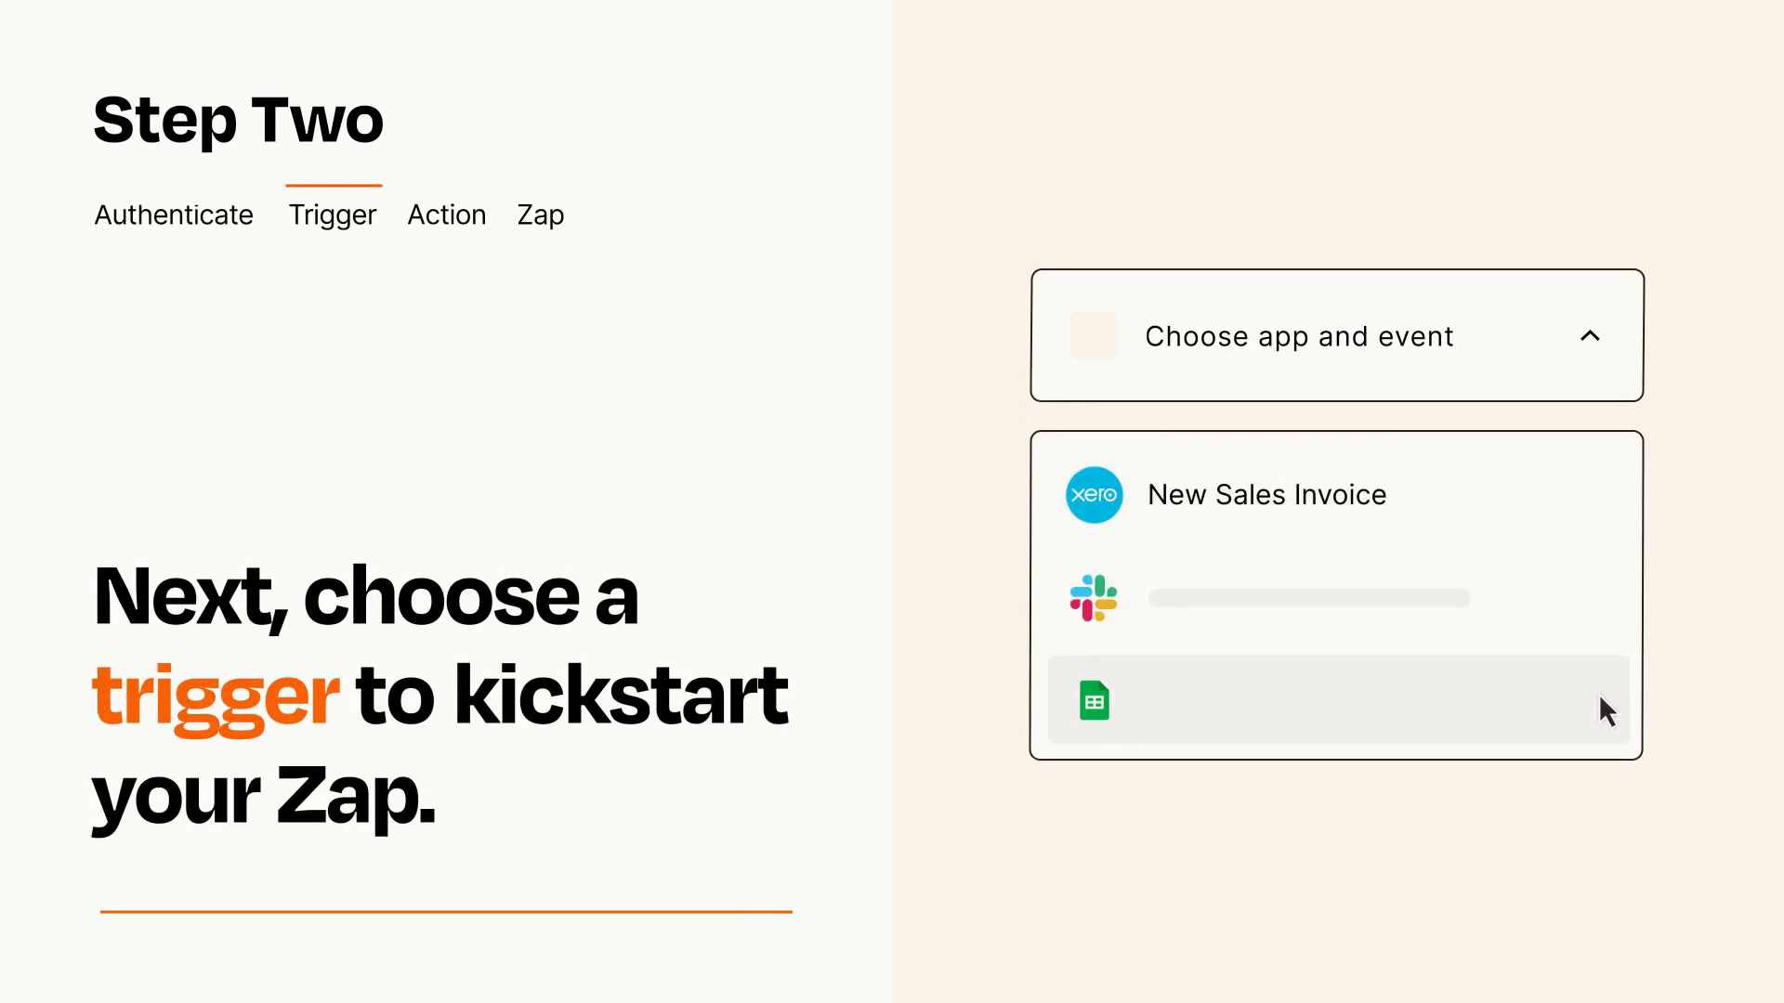
{"action": "mouse_move", "coordinate": [1605, 506]}
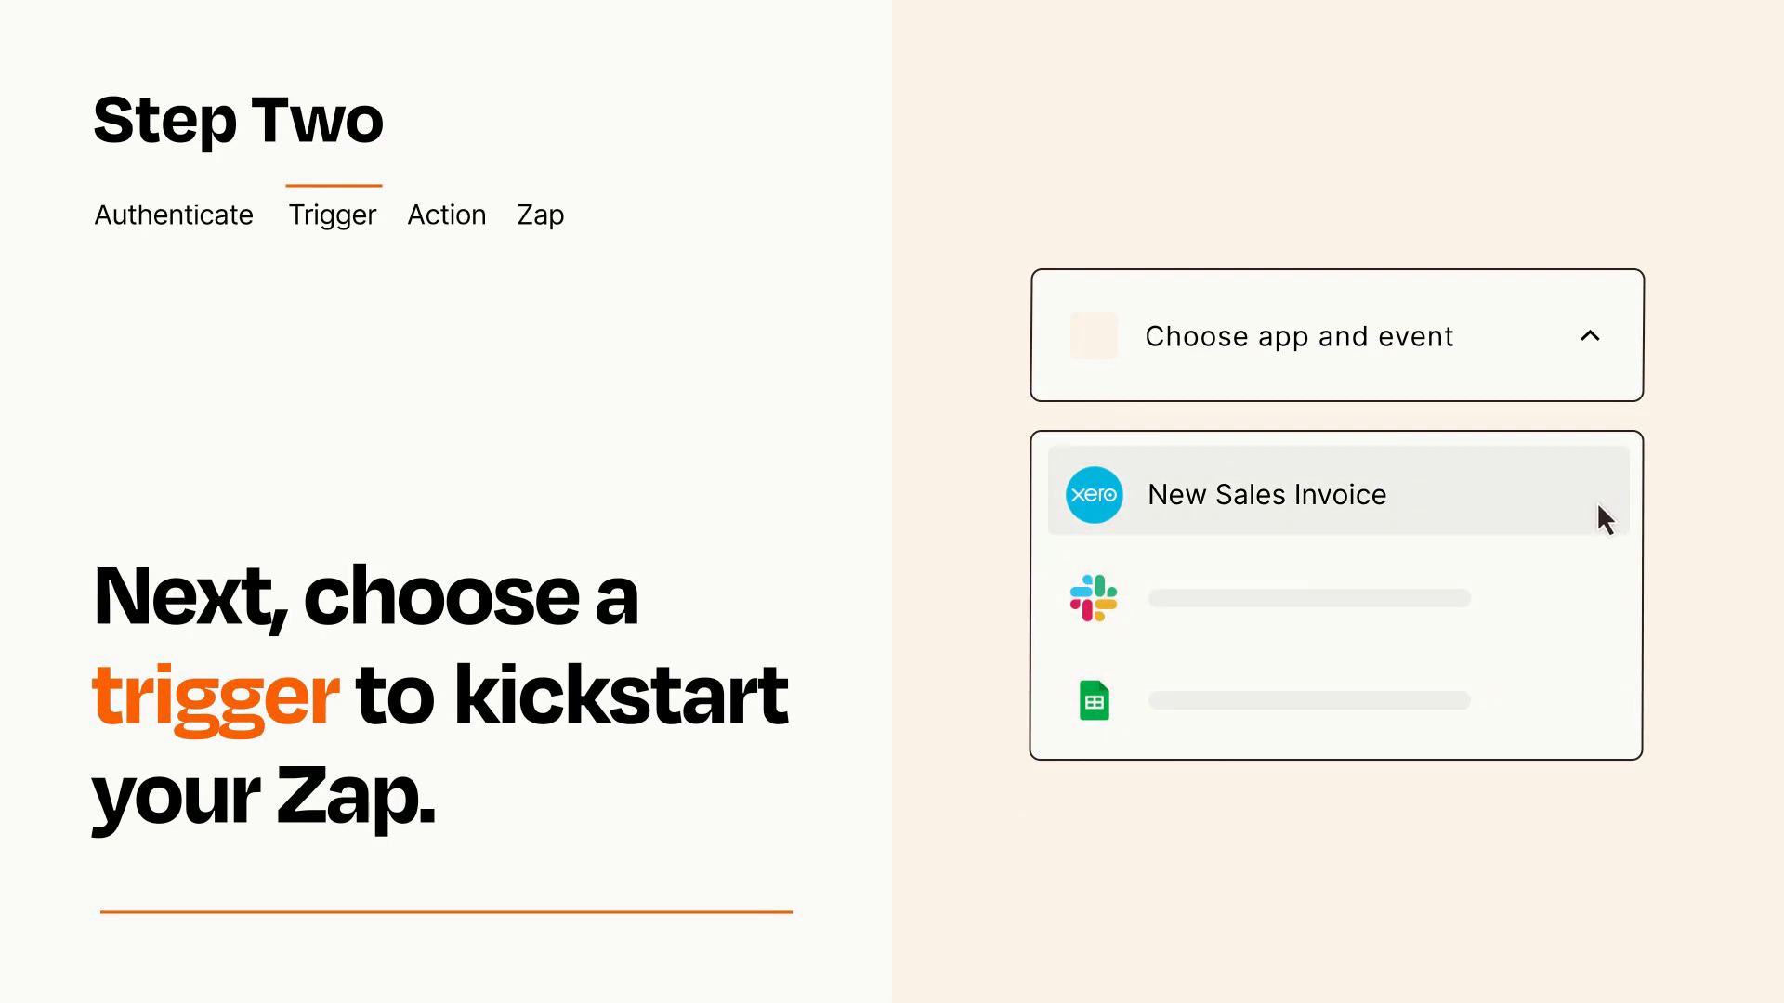
{"action": "left_click", "coordinate": [1266, 496]}
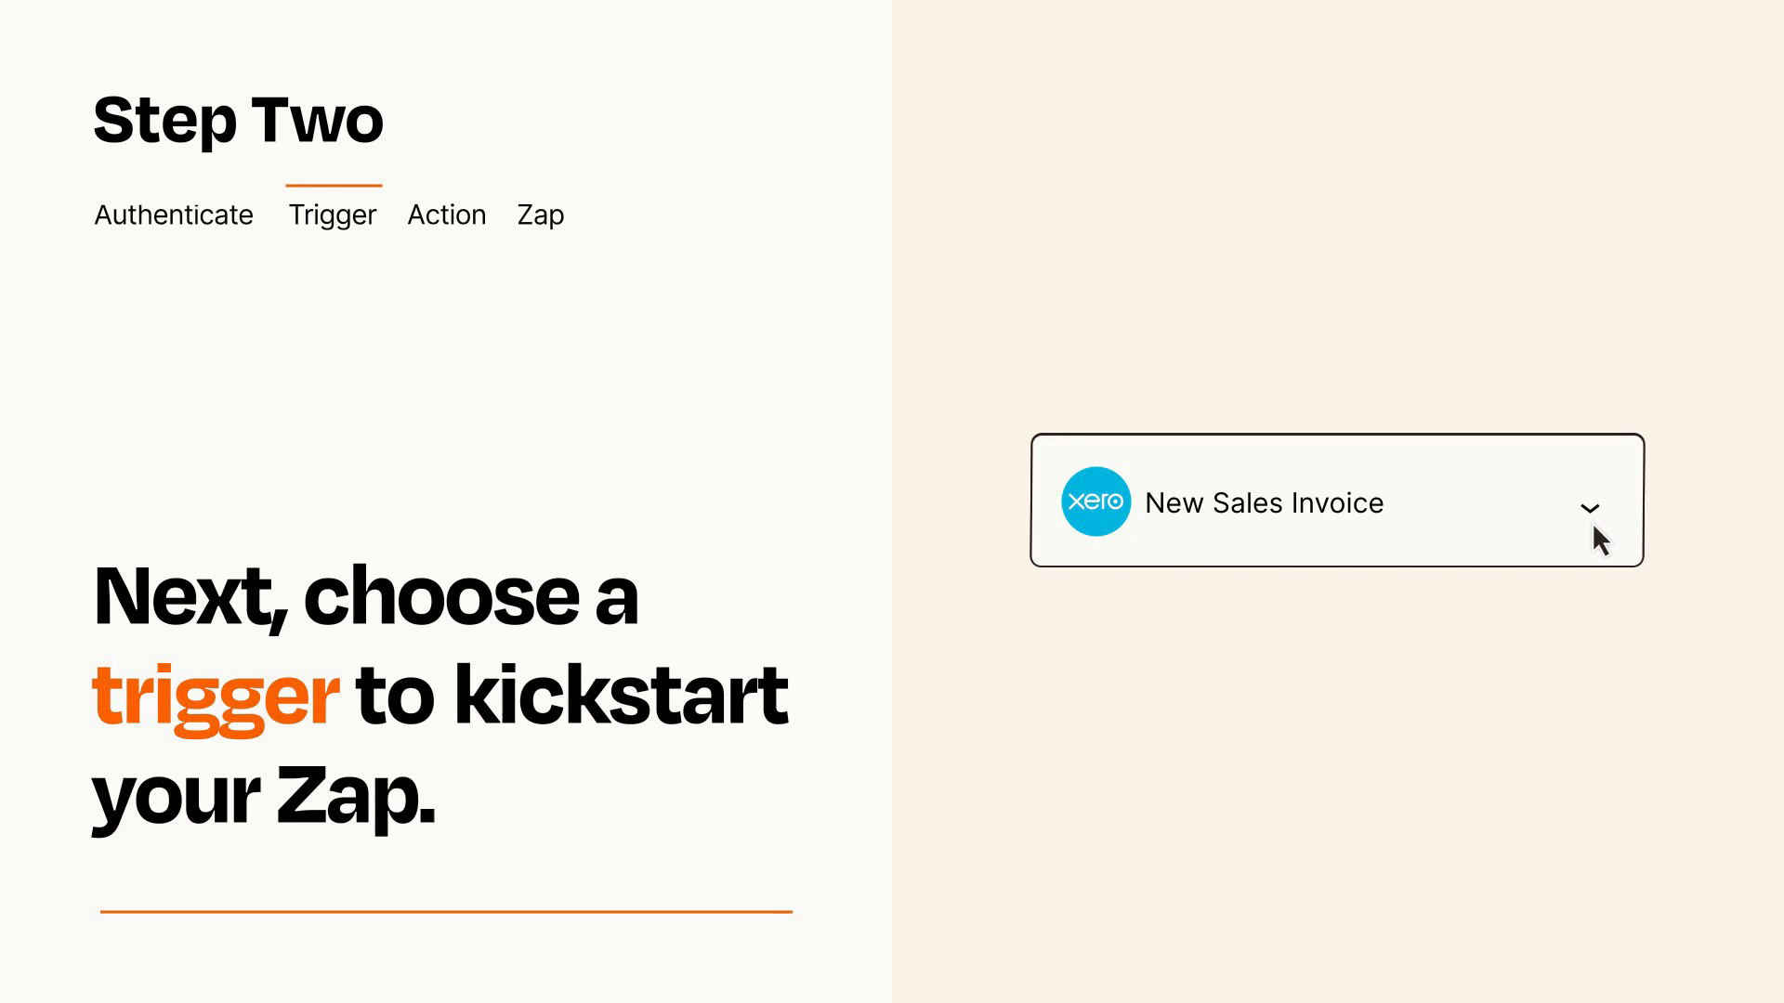
{"action": "mouse_move", "coordinate": [1613, 535]}
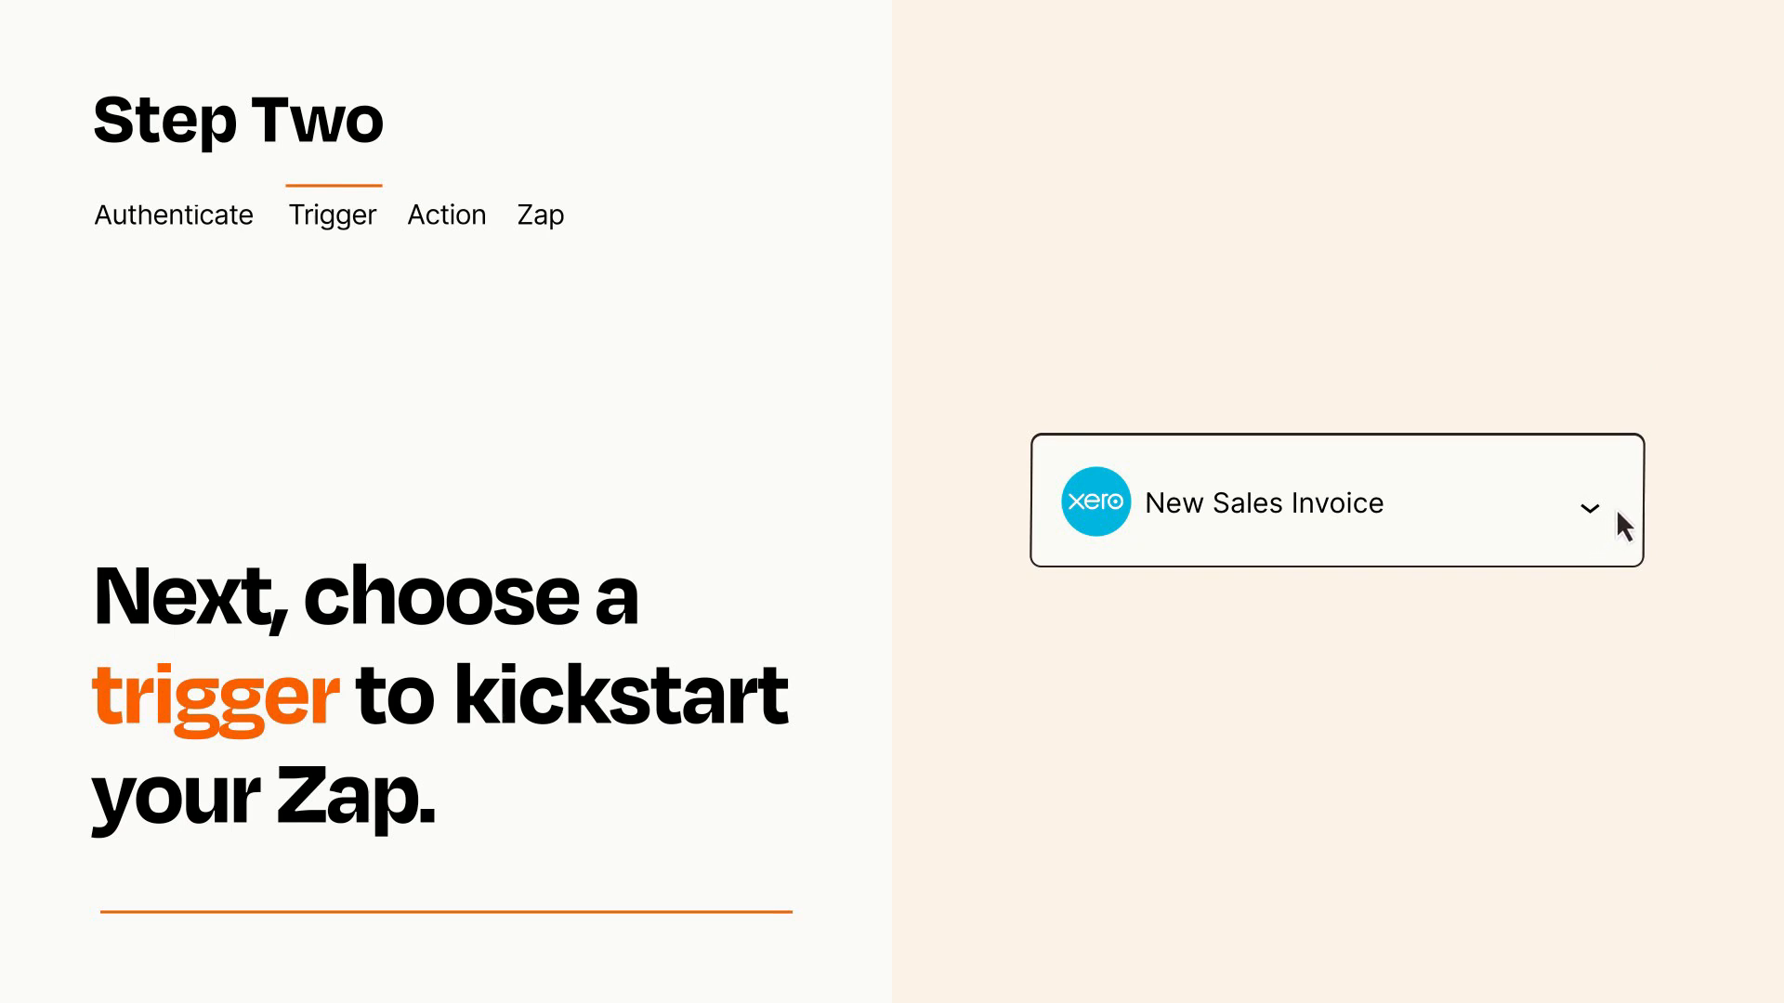
{"action": "mouse_move", "coordinate": [1616, 517]}
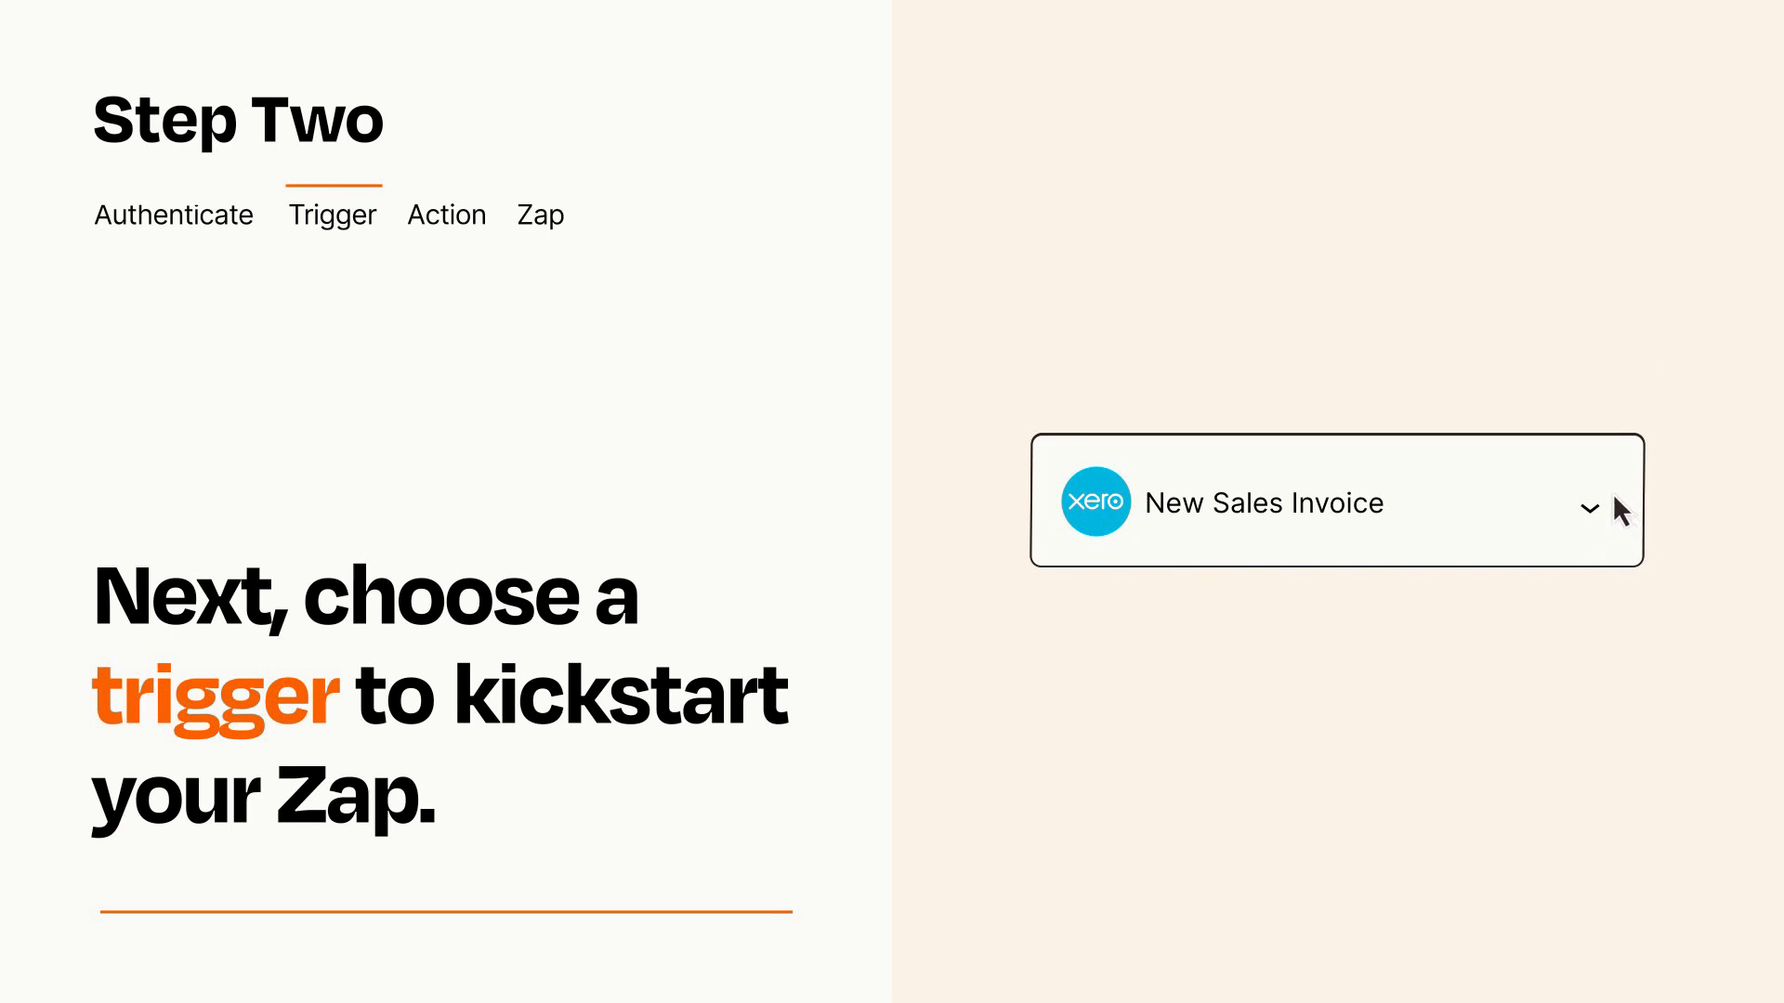
{"action": "left_click", "coordinate": [446, 213]}
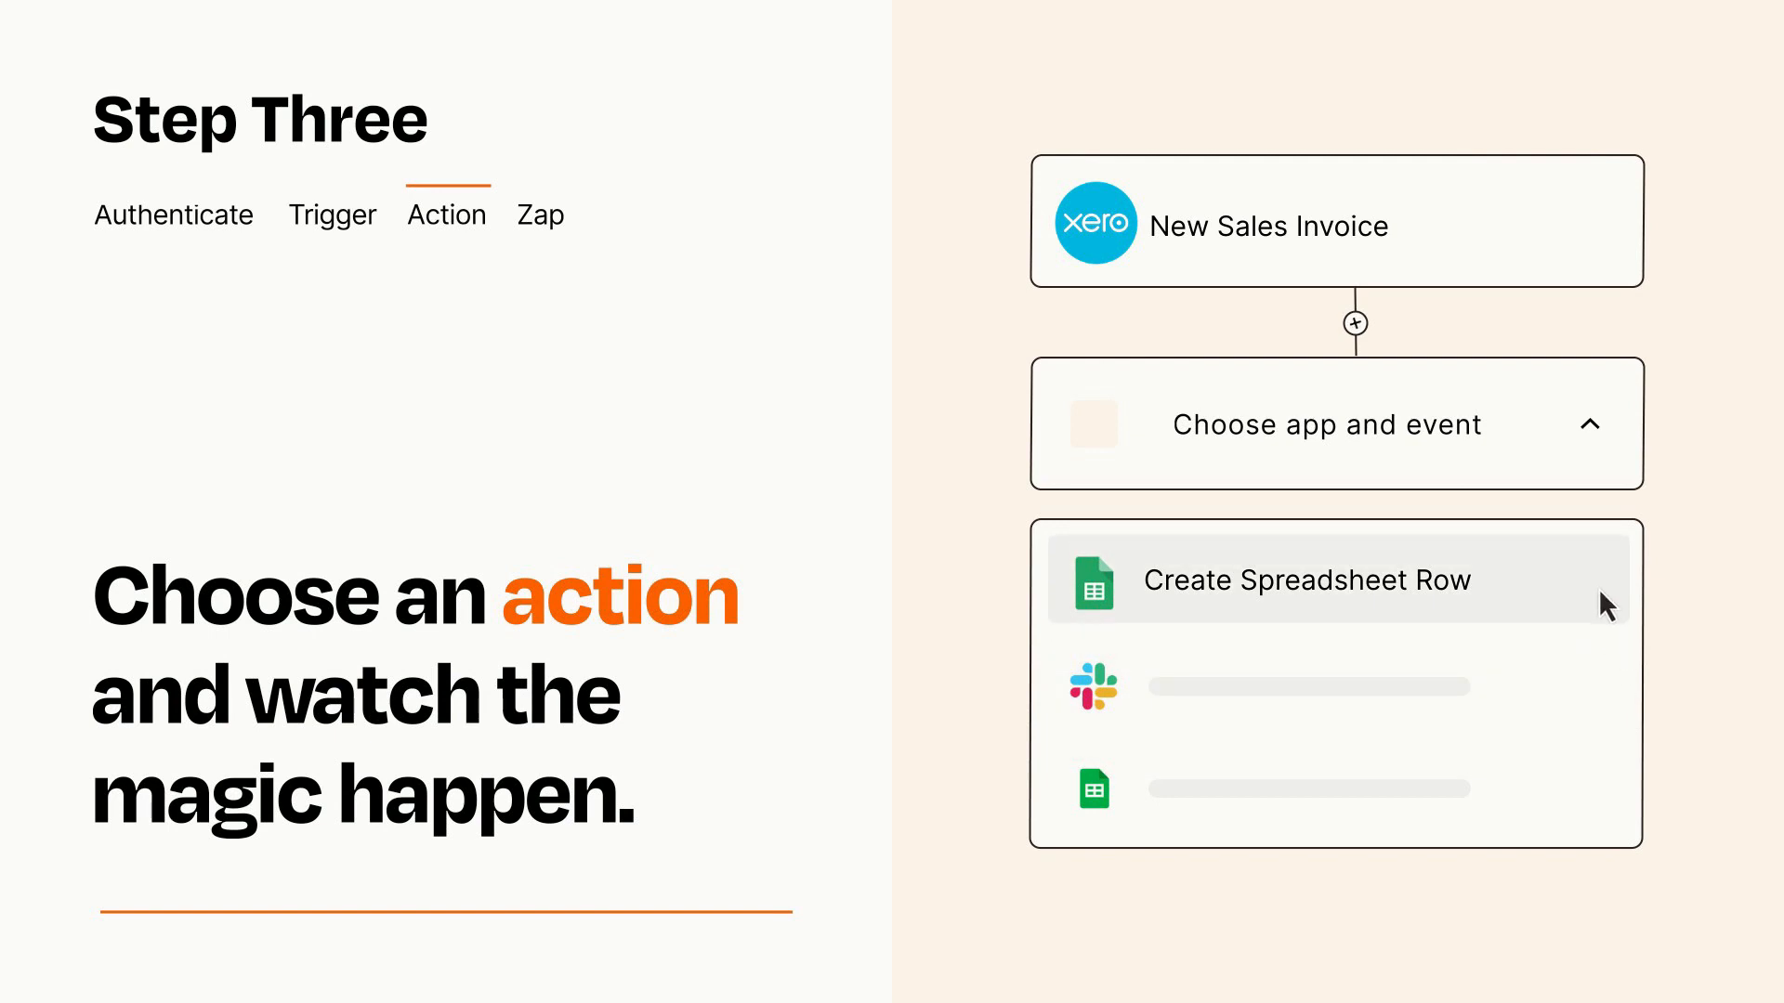
Choose Google Sheets 'Create Spreadsheet Row' as the action.
{"action": "left_click", "coordinate": [1306, 580]}
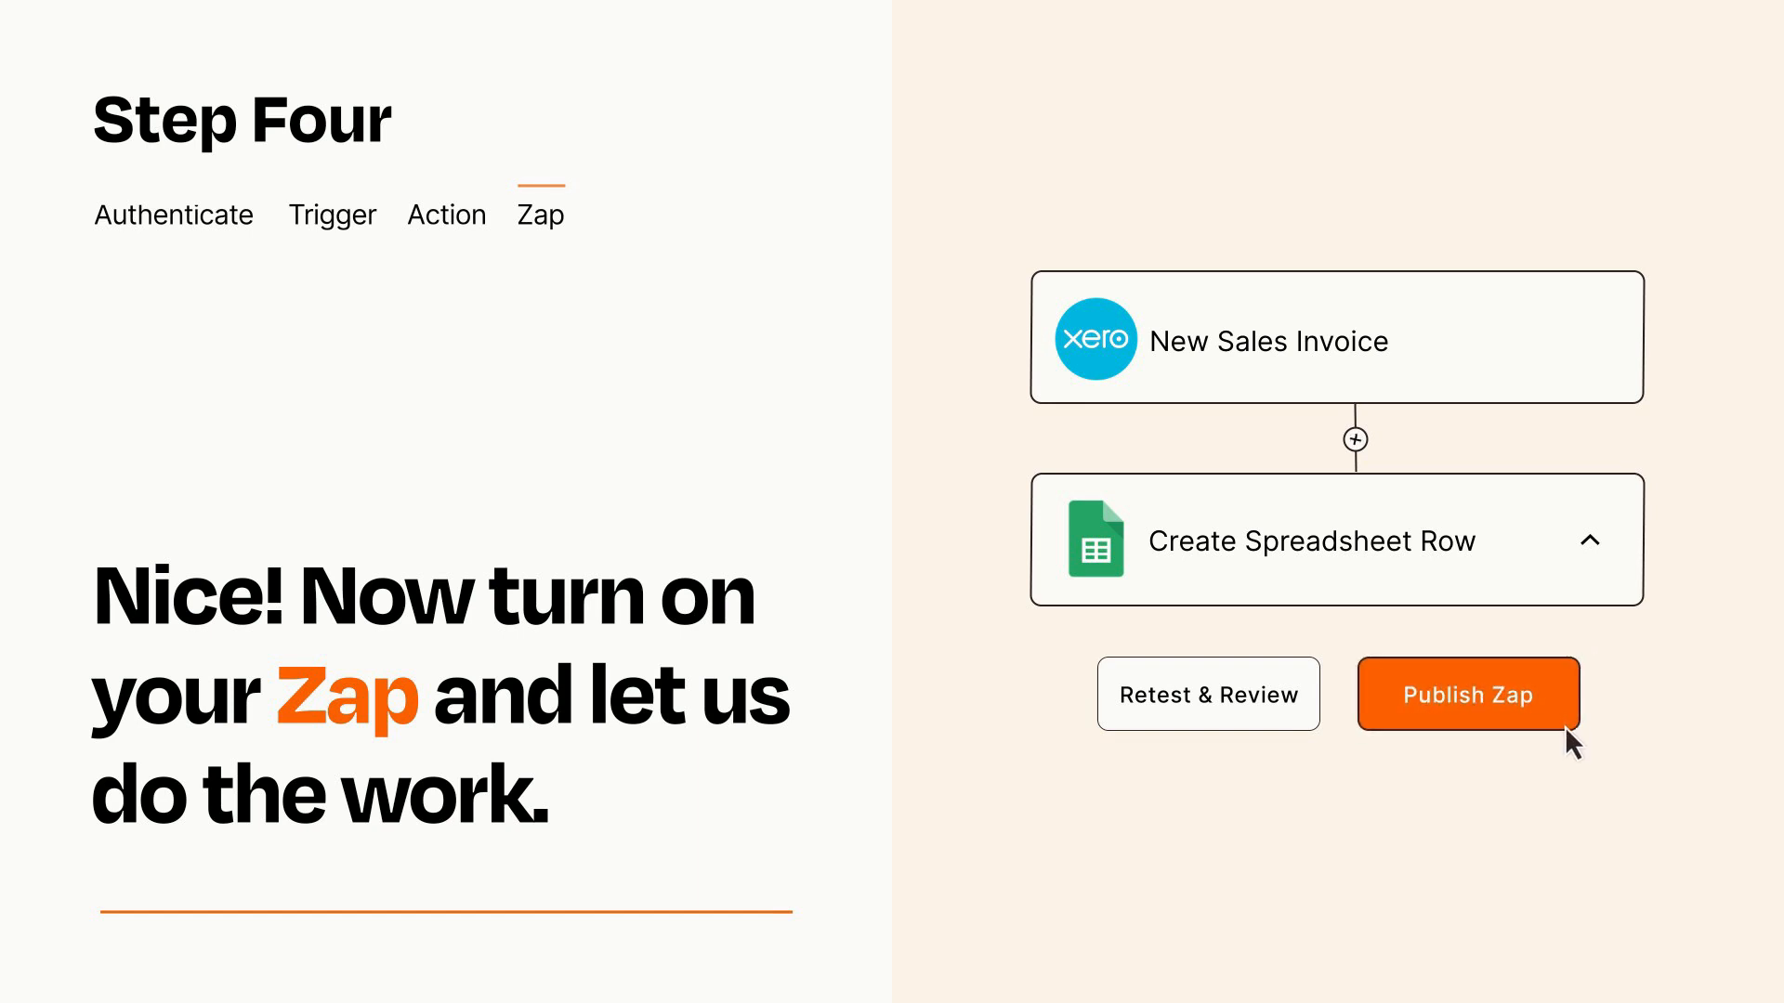
Publish the Xero-invoice-to-spreadsheet-row Zap.
{"action": "left_click", "coordinate": [1467, 694]}
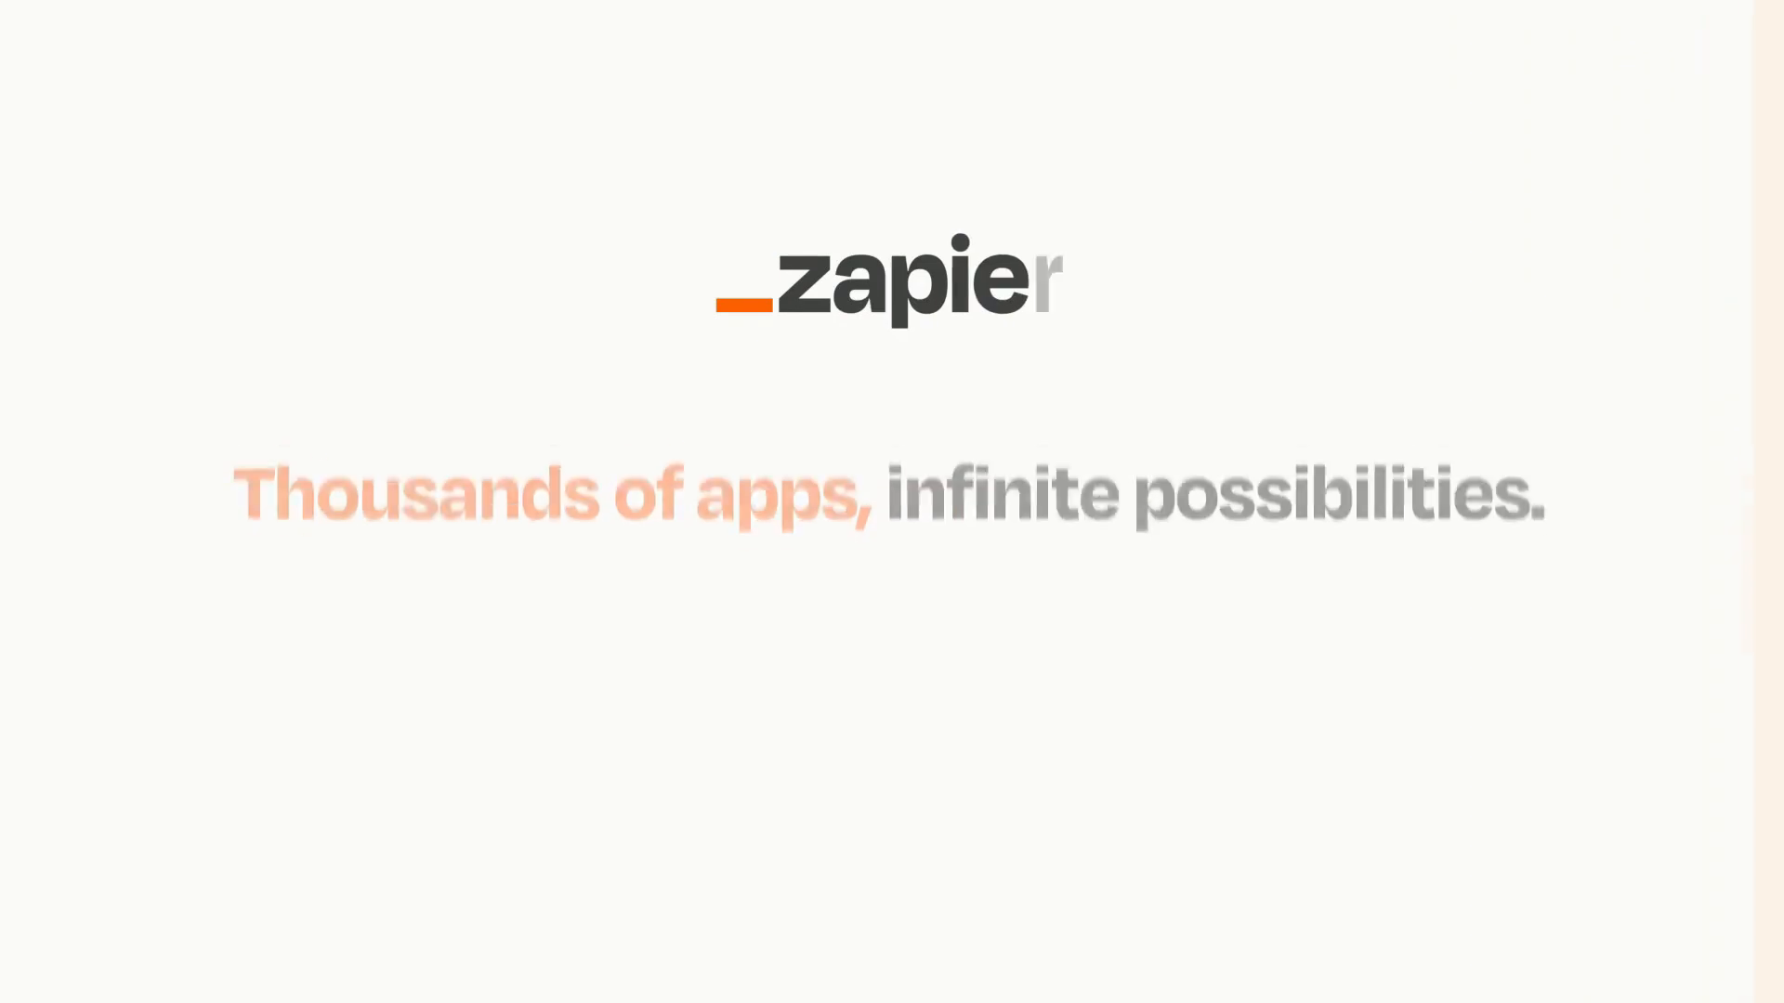